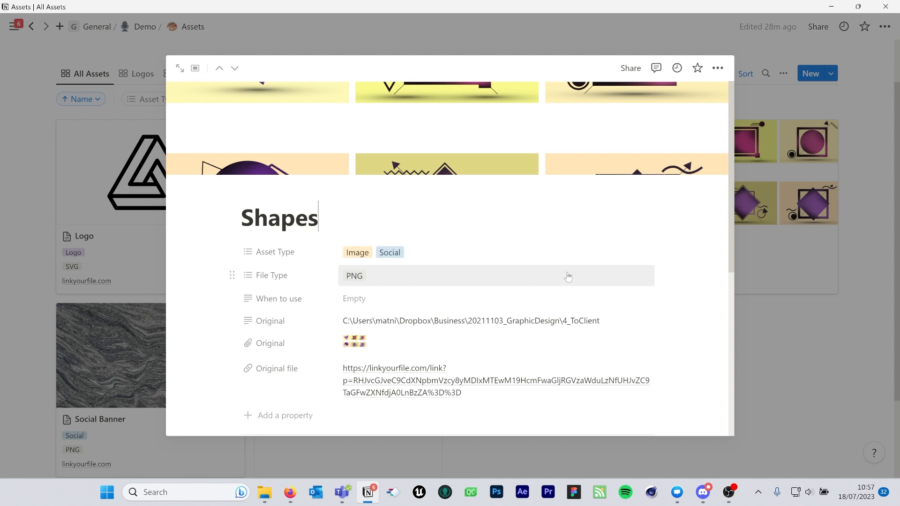
mouse_move(569, 330)
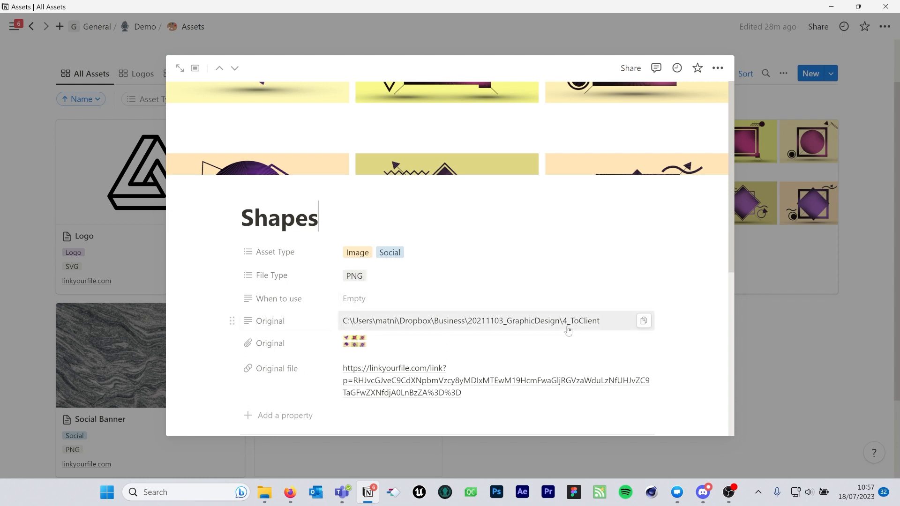
mouse_move(377, 348)
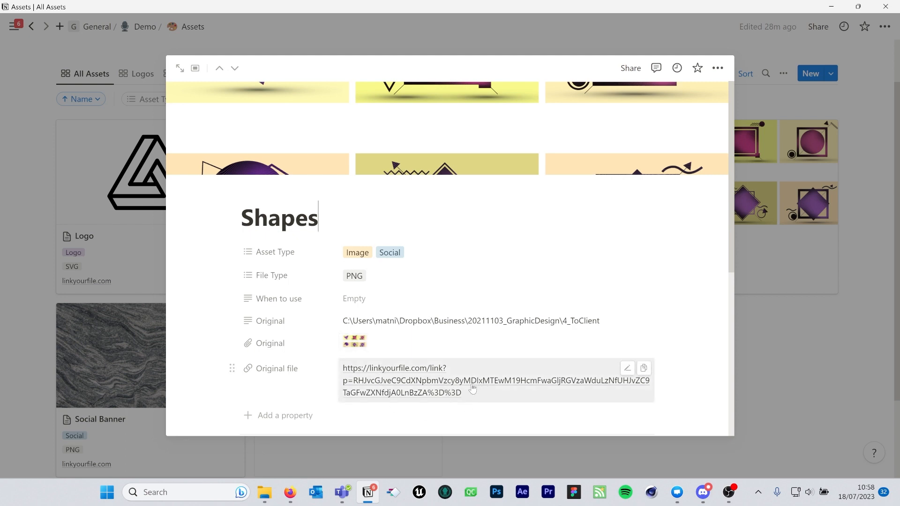
Open Shapes_v04.psd in Photoshop from the asset page's Link Your File URL, allowing the browser prompt
click(394, 368)
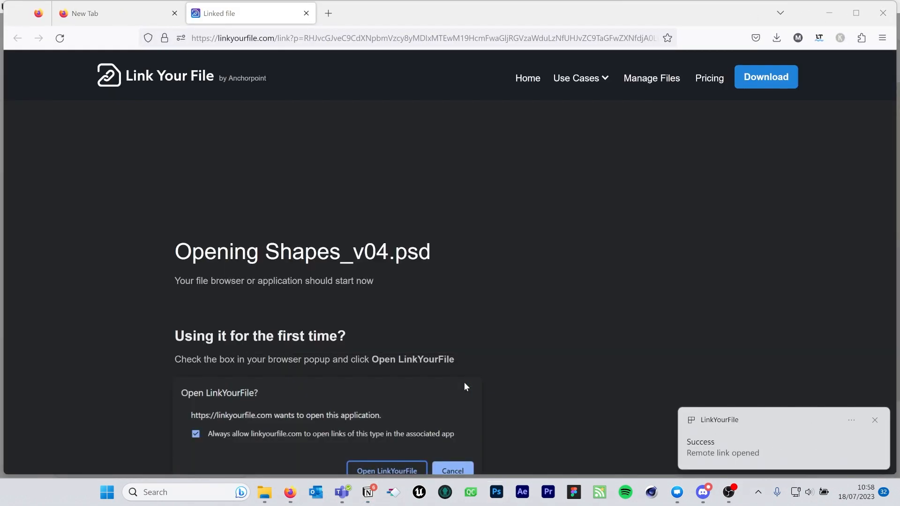
click(386, 470)
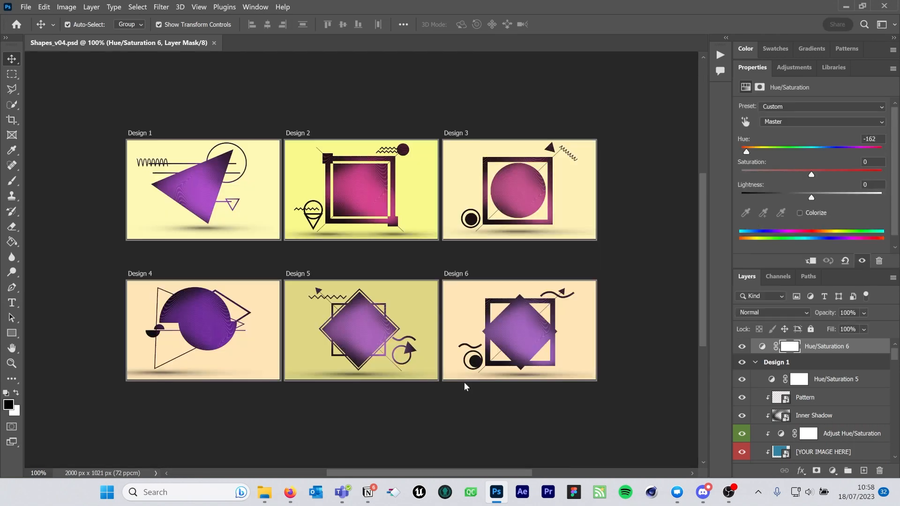
mouse_move(846, 4)
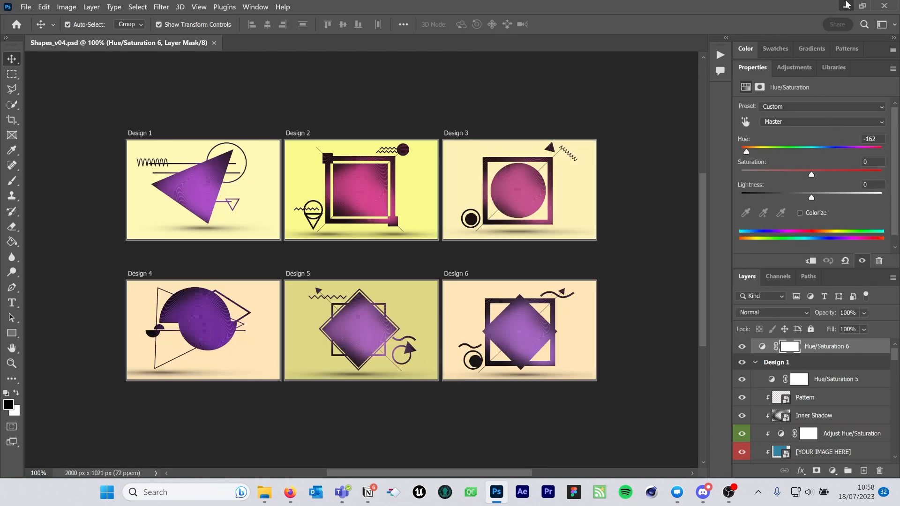
Go to linkyourfile.com and scroll to the macOS and Windows download section
click(289, 492)
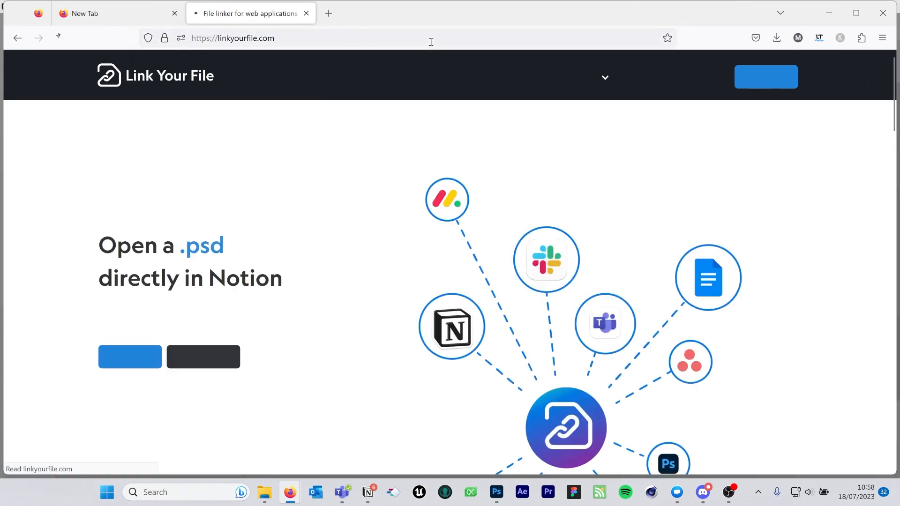
click(766, 76)
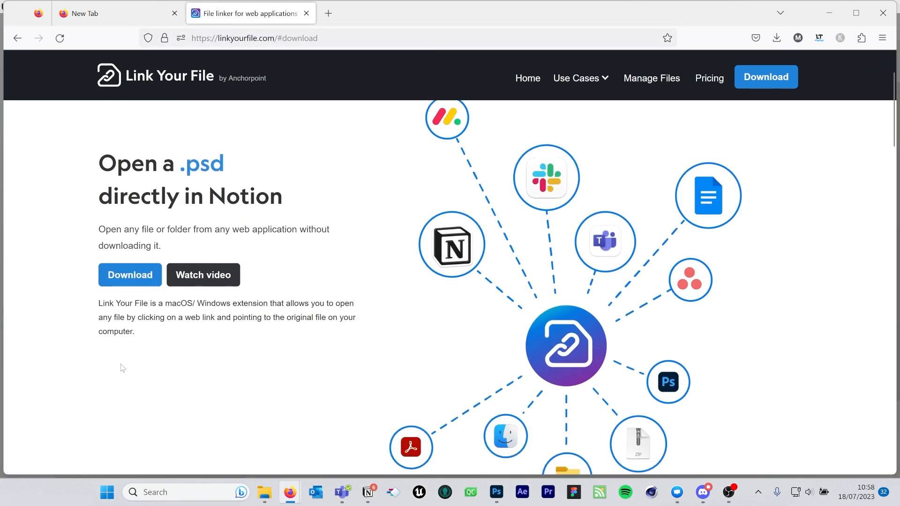
scroll(down, 3)
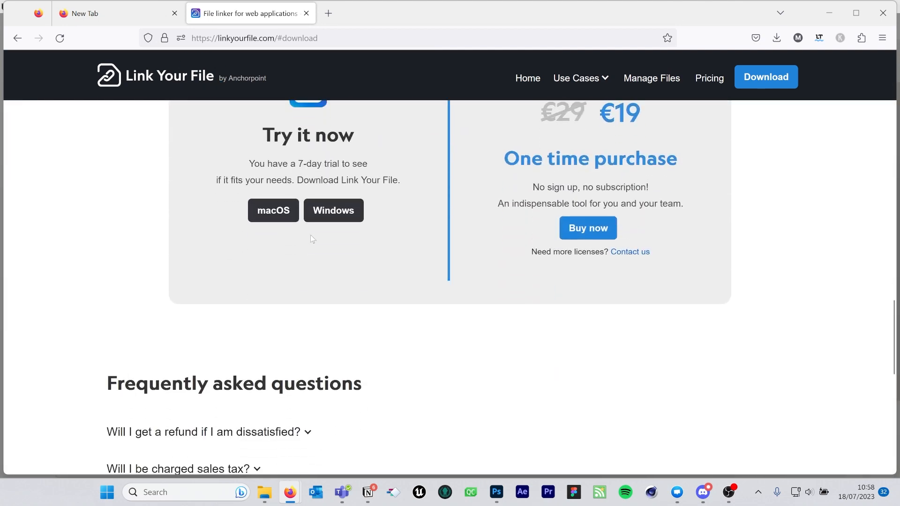
mouse_move(325, 235)
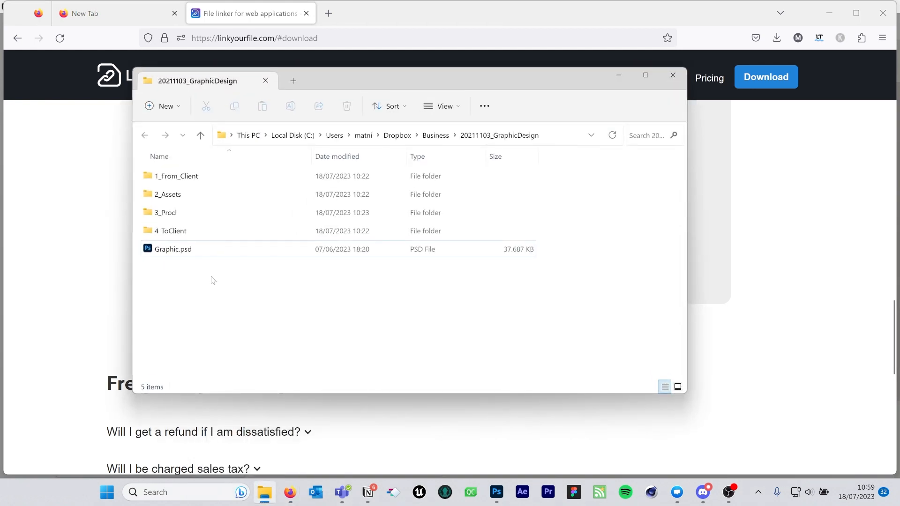
Right-click Graphic.psd and choose Link file to create its web link
click(173, 248)
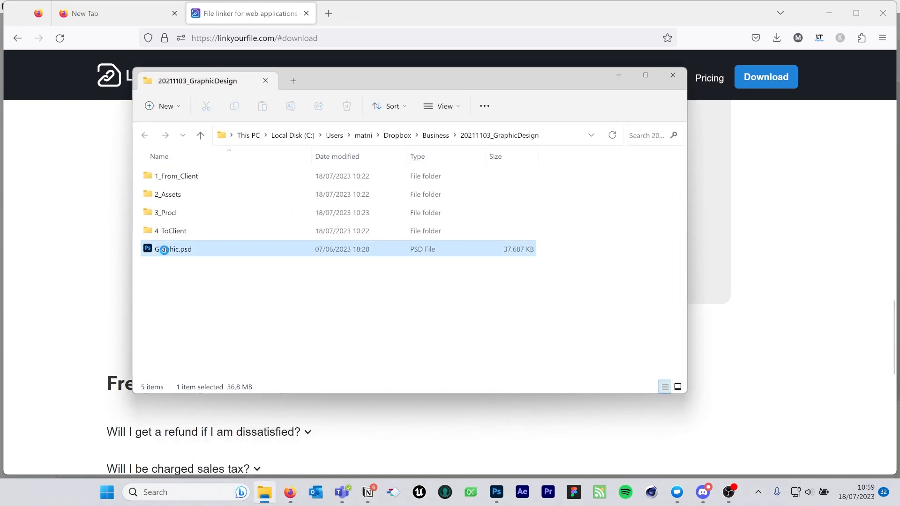
right_click(173, 249)
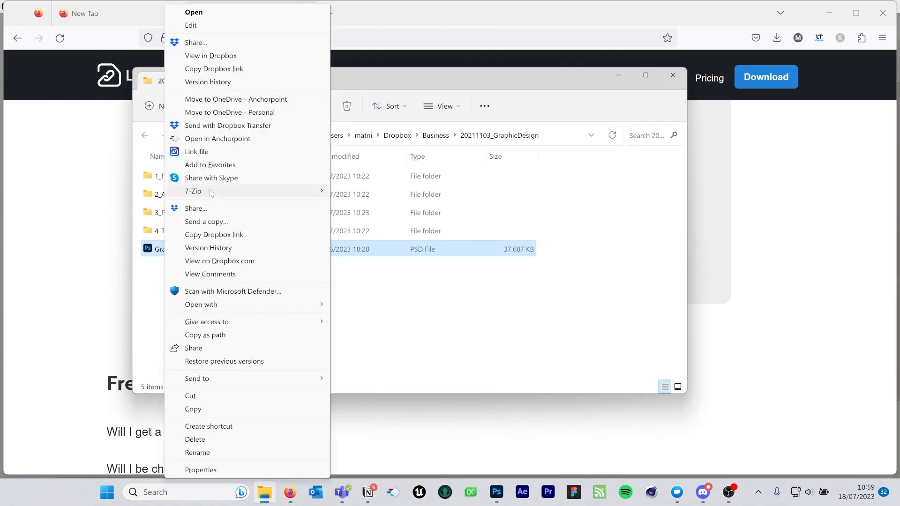
mouse_move(196, 151)
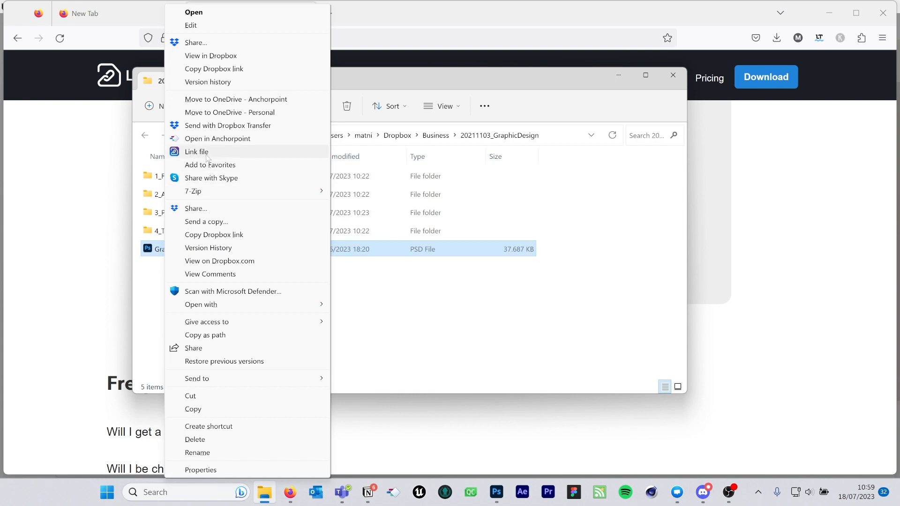
click(197, 151)
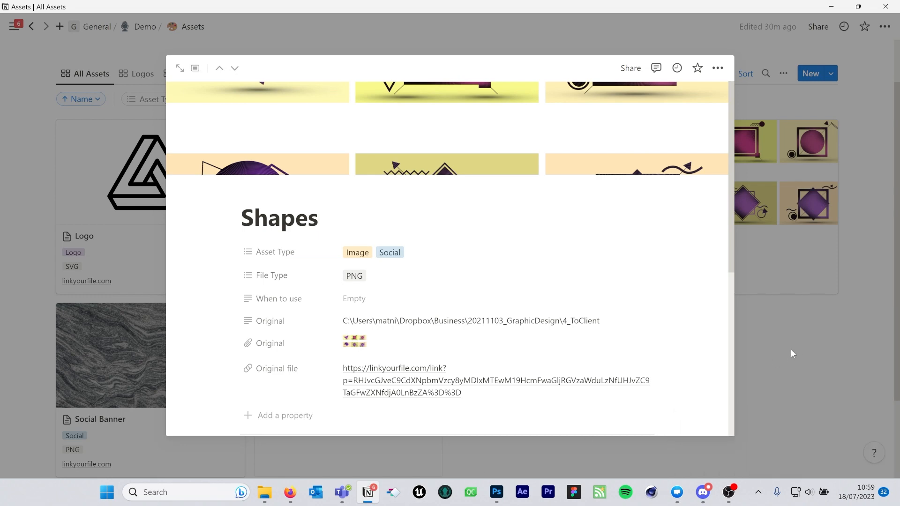
Open the Mockups asset page and add a new URL property
click(234, 67)
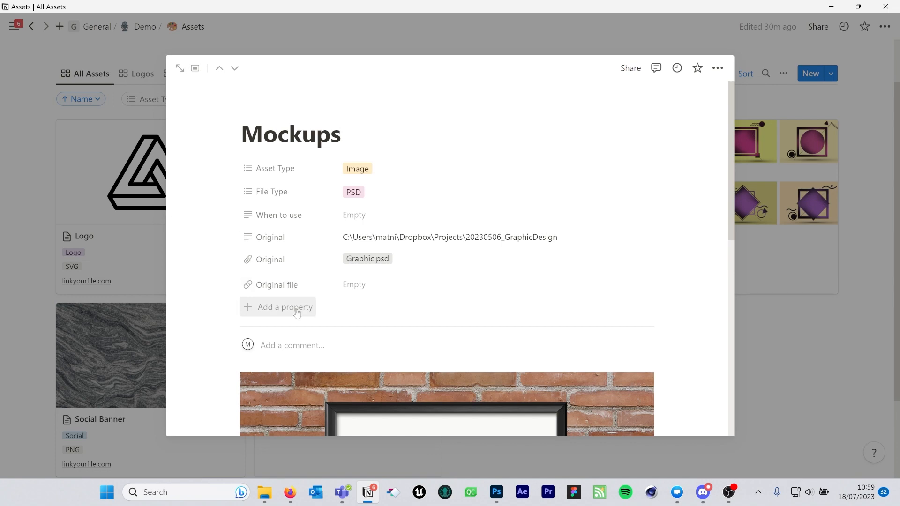
click(283, 307)
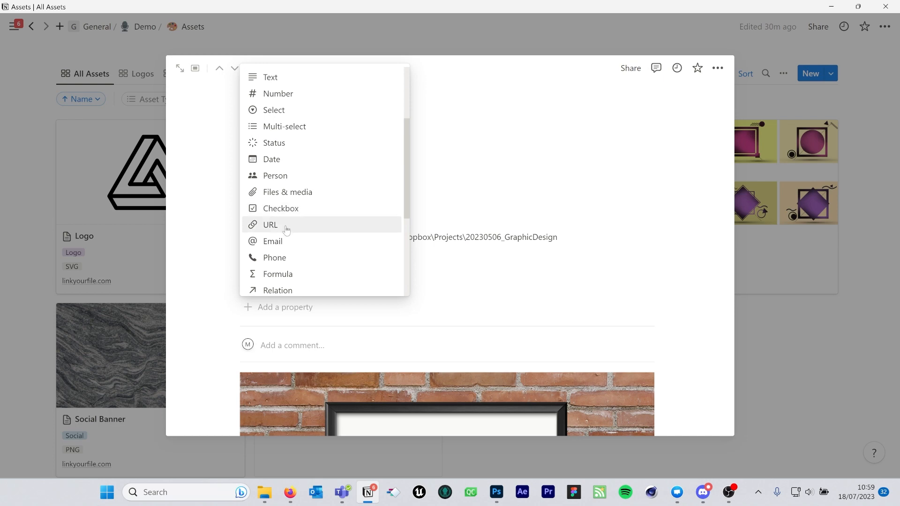
click(270, 225)
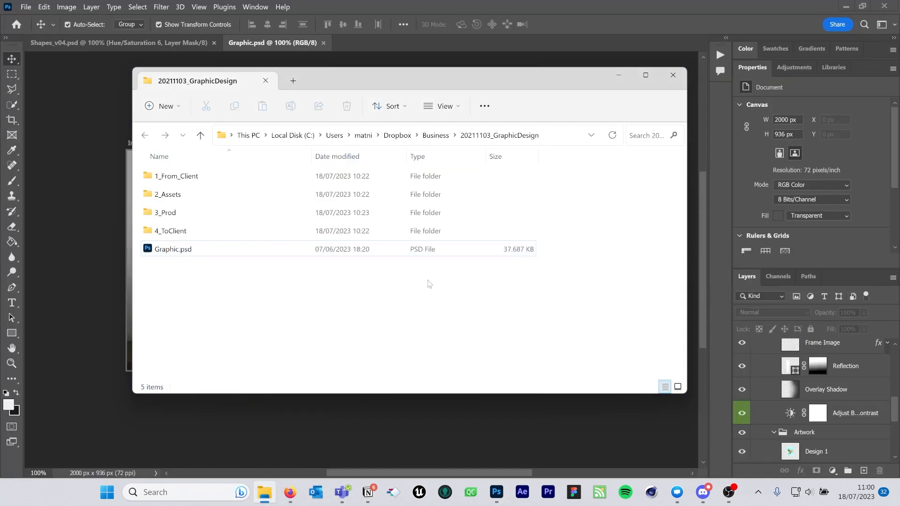
Choose Link folder for 20211103_GraphicDesign from the empty-area context menu, then return to Notion
right_click(427, 284)
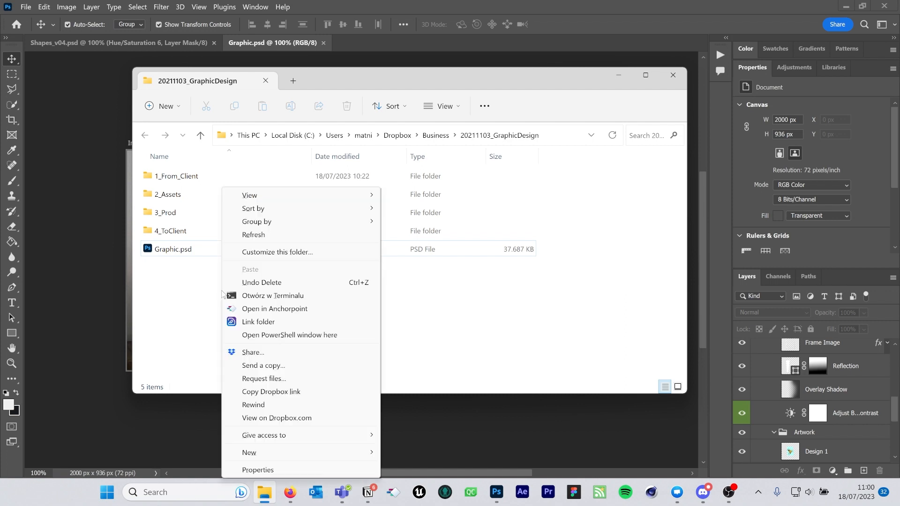
click(258, 322)
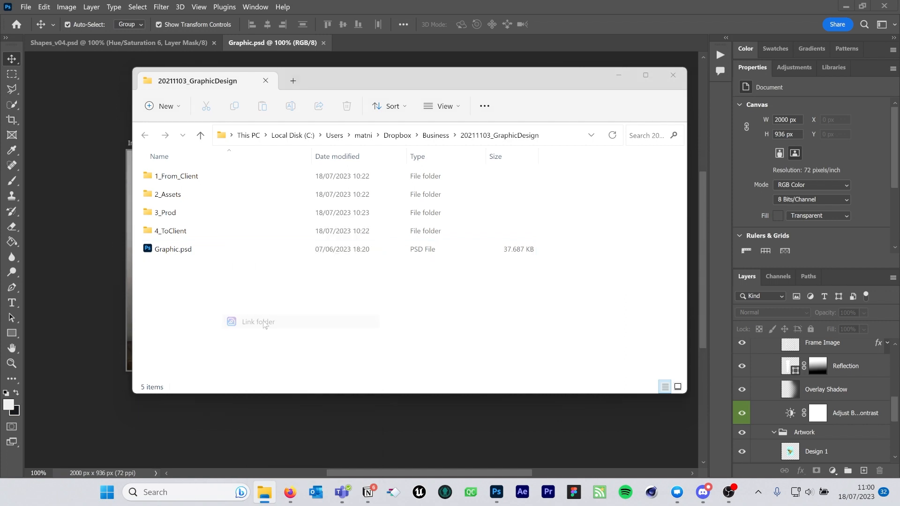
click(366, 492)
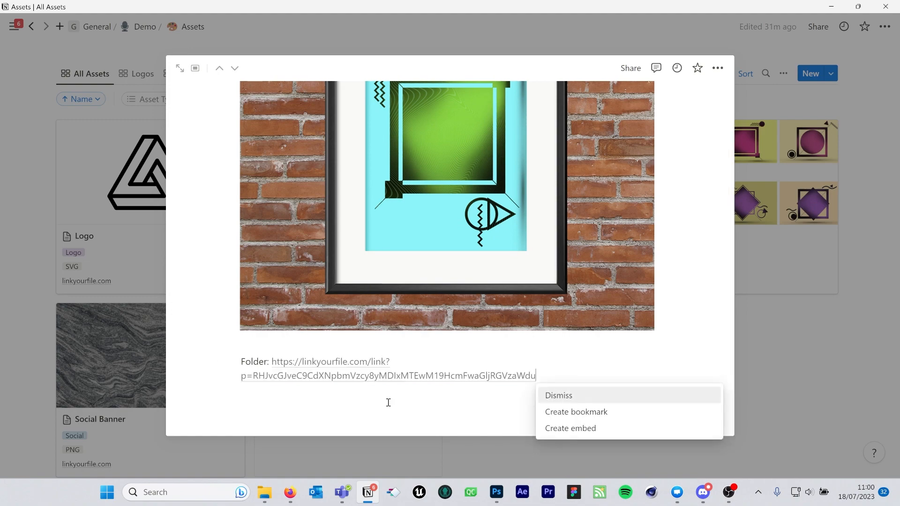
Keep the pasted Folder link as plain text and click it to open 20211103_GraphicDesign
click(557, 395)
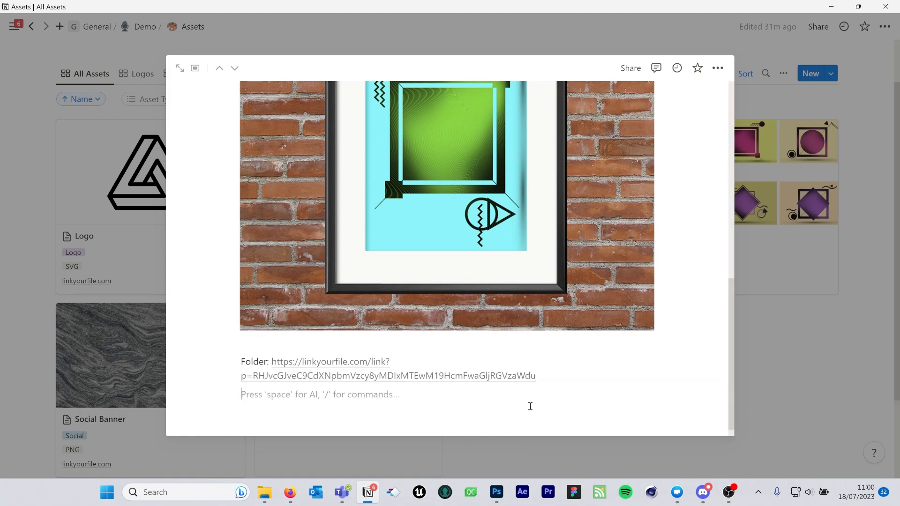
click(387, 369)
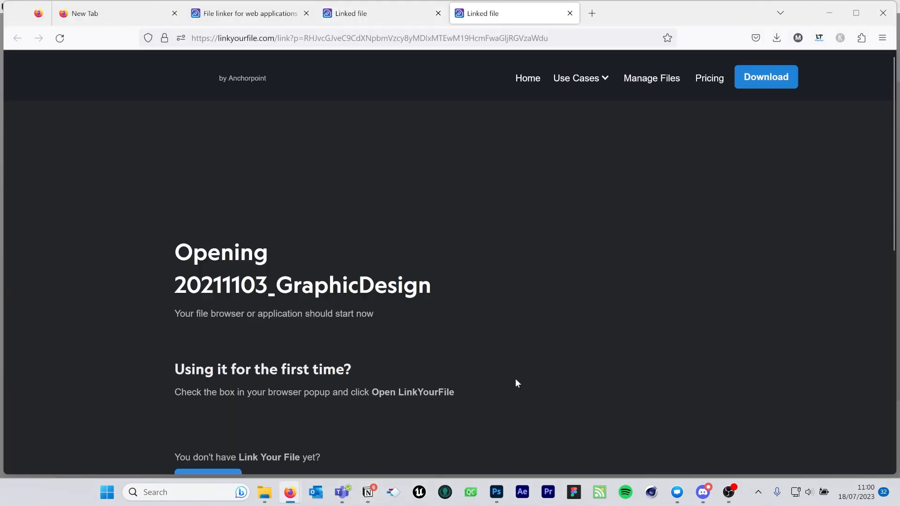